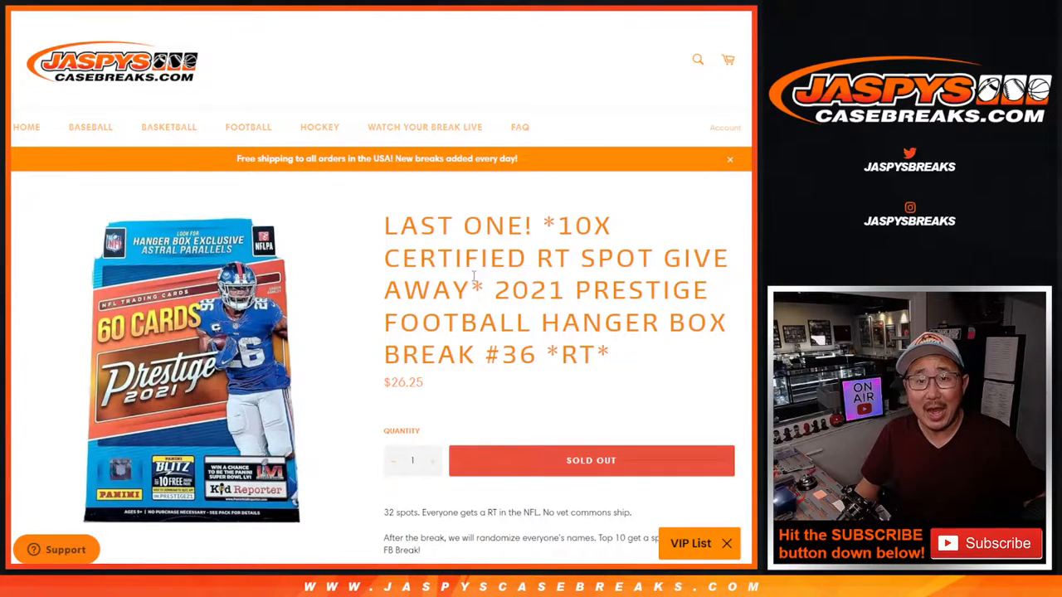
{"action": "mouse_move", "coordinate": [489, 288]}
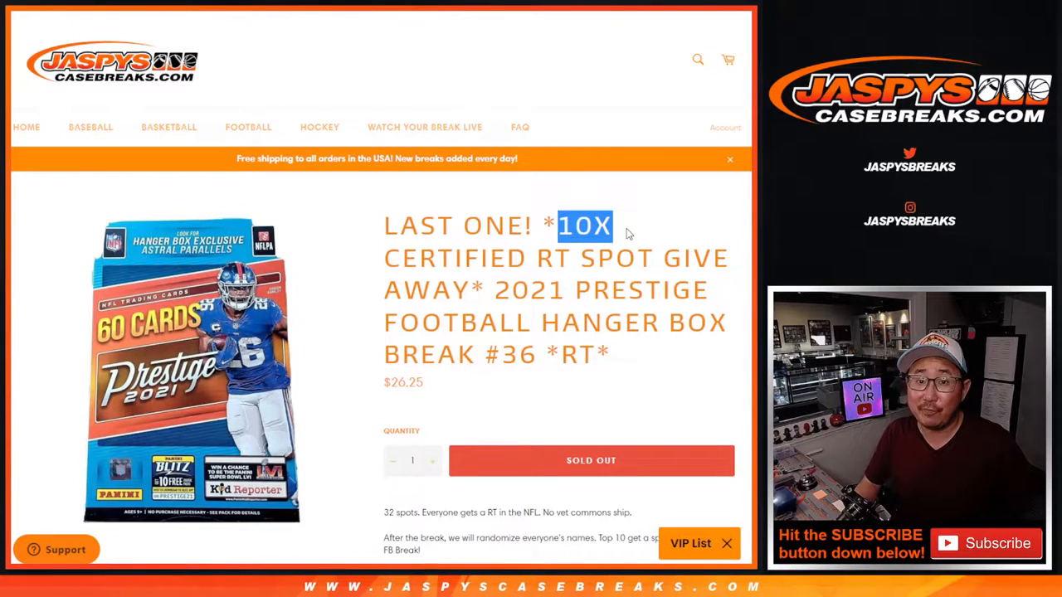
{"action": "mouse_move", "coordinate": [363, 78]}
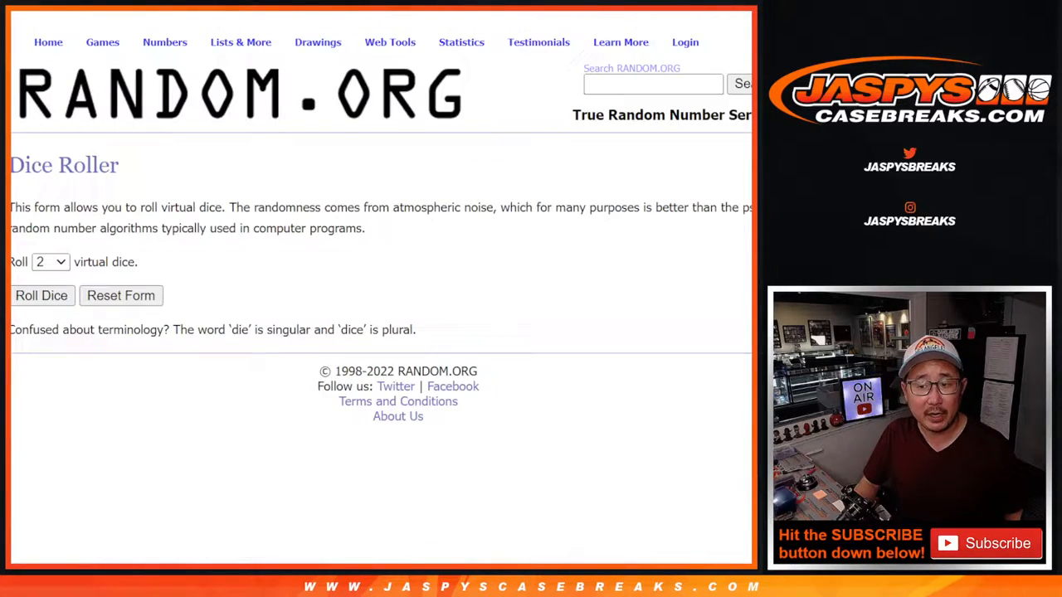
Randomize the 32 participant names in List Randomizer, then reshuffle them four more times.
{"action": "left_click", "coordinate": [41, 296]}
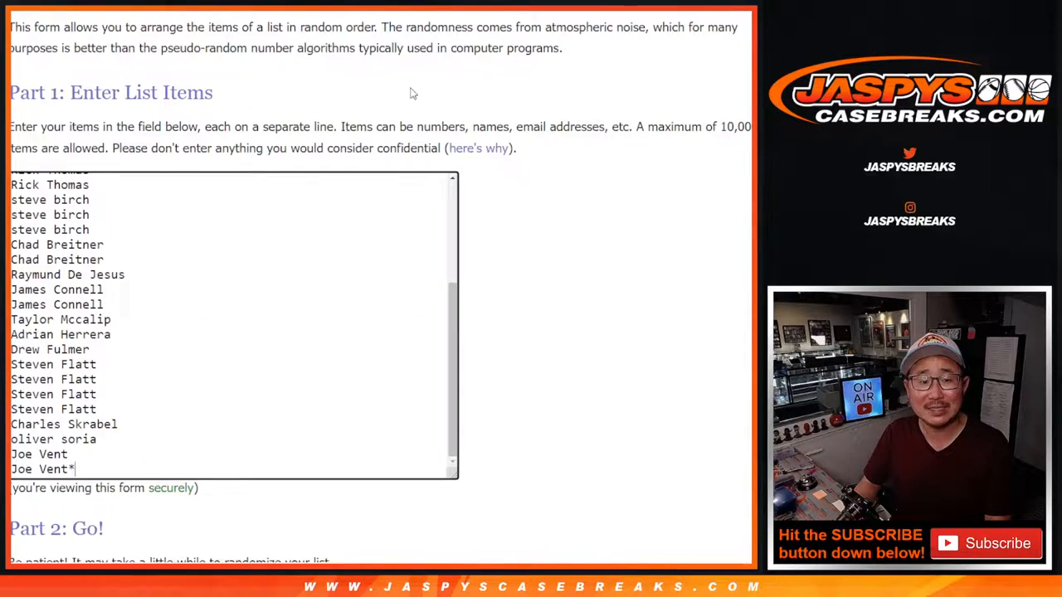
{"action": "scroll", "scroll_direction": "down", "scroll_amount": 3}
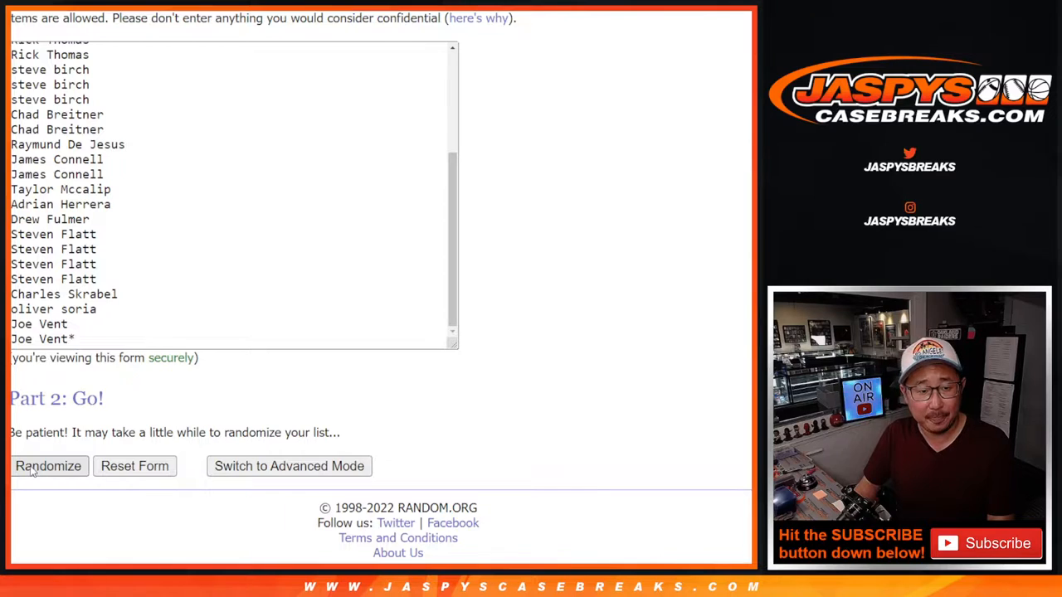
{"action": "left_click", "coordinate": [47, 467]}
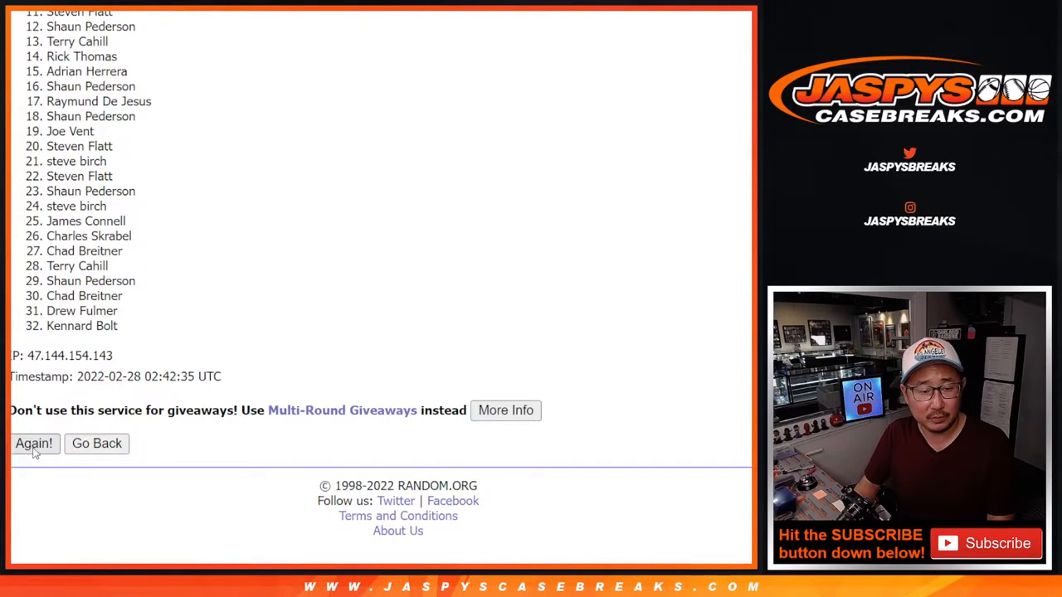
{"action": "left_click", "coordinate": [34, 444]}
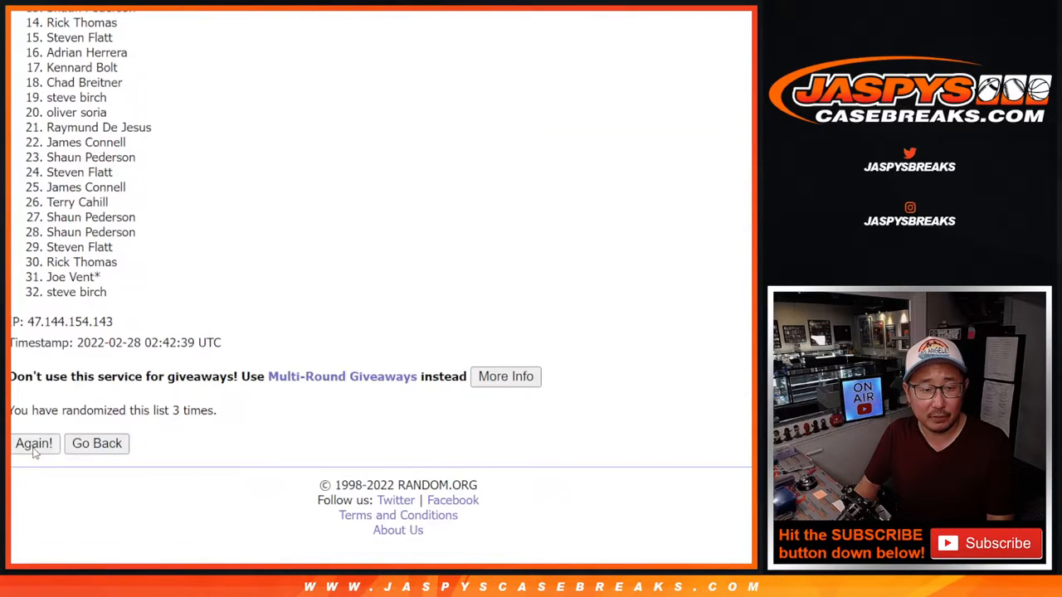
{"action": "left_click", "coordinate": [33, 444]}
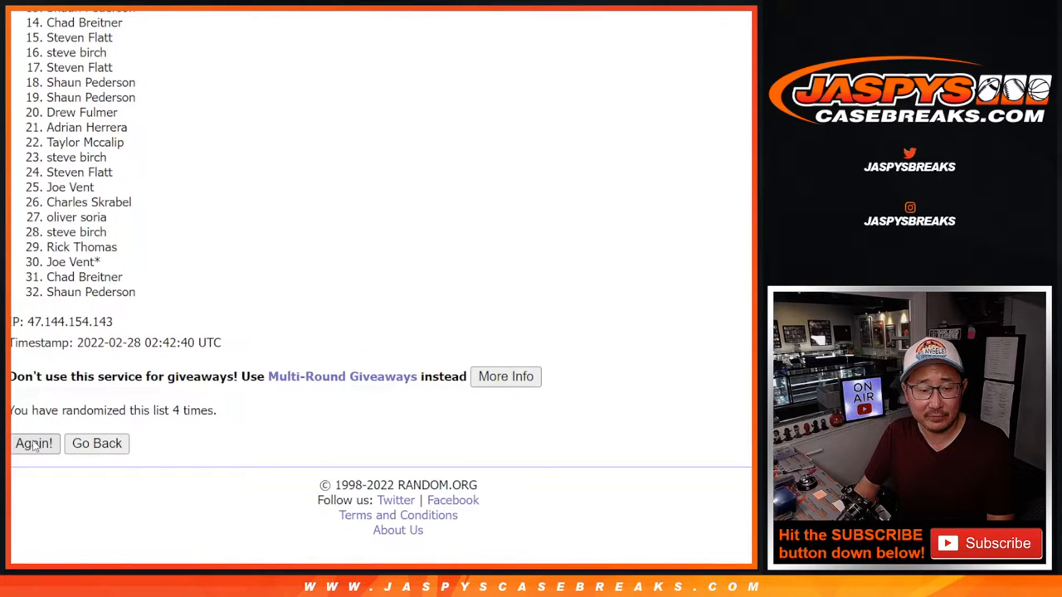
{"action": "left_click", "coordinate": [34, 444]}
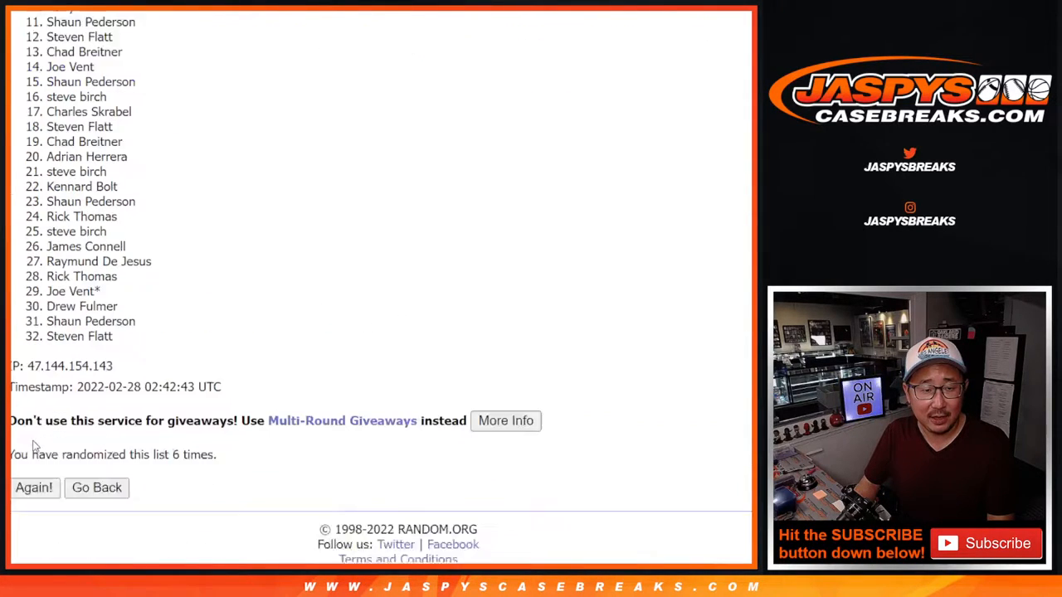
{"action": "left_click", "coordinate": [34, 488]}
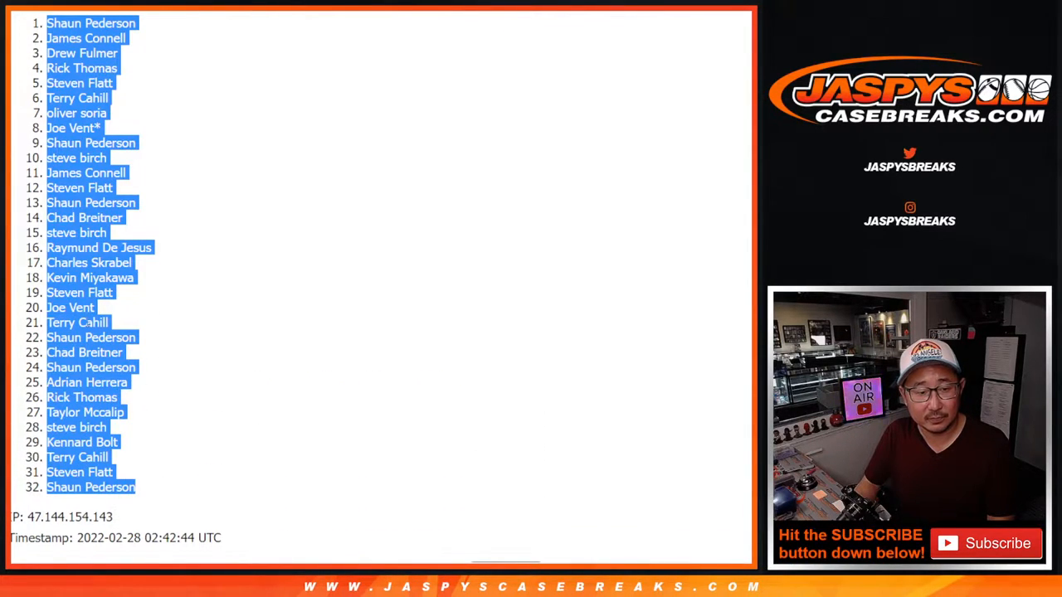
{"action": "scroll", "scroll_direction": "down", "scroll_amount": 3}
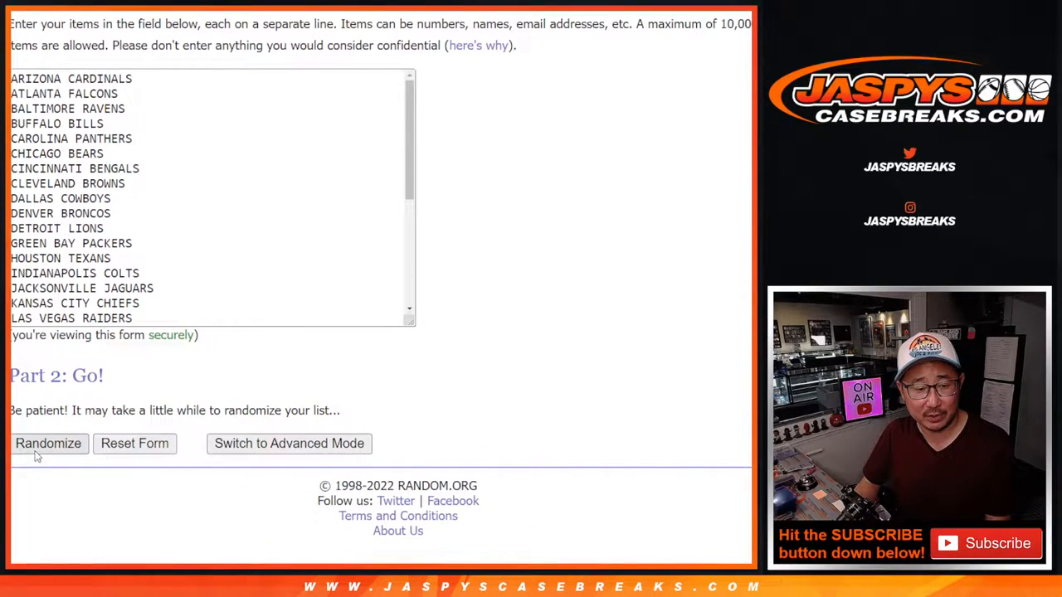
Randomize the 32 NFL teams, then reshuffle their order three more times.
{"action": "left_click", "coordinate": [48, 444]}
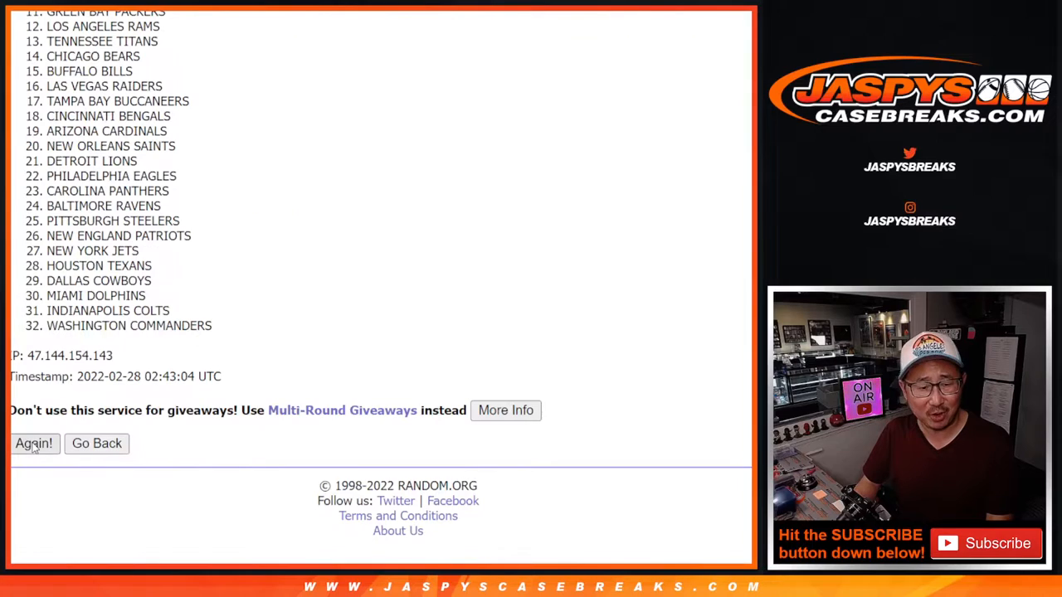
{"action": "left_click", "coordinate": [34, 444]}
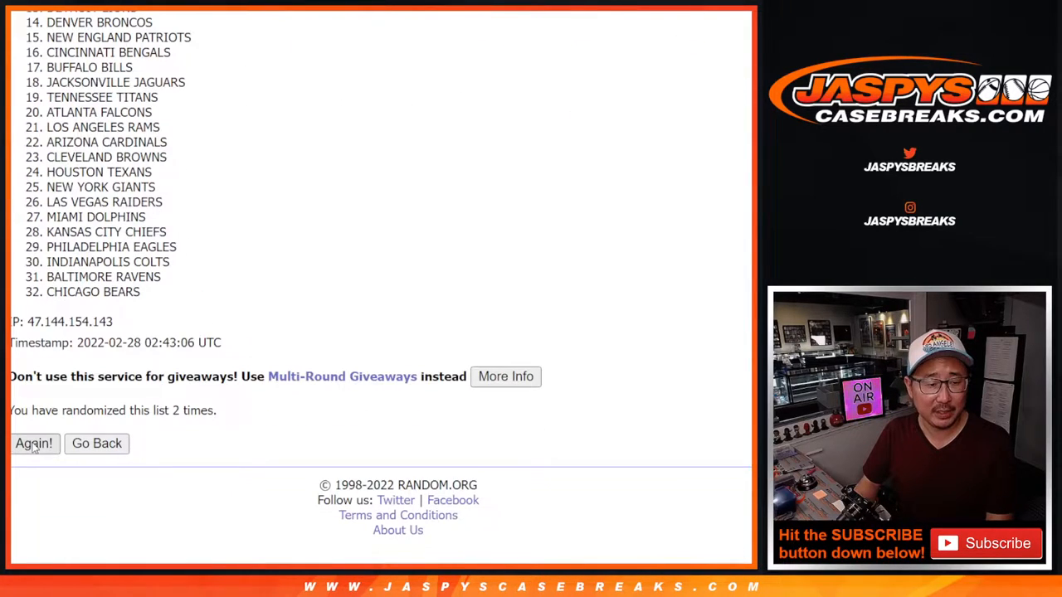
{"action": "left_click", "coordinate": [34, 443]}
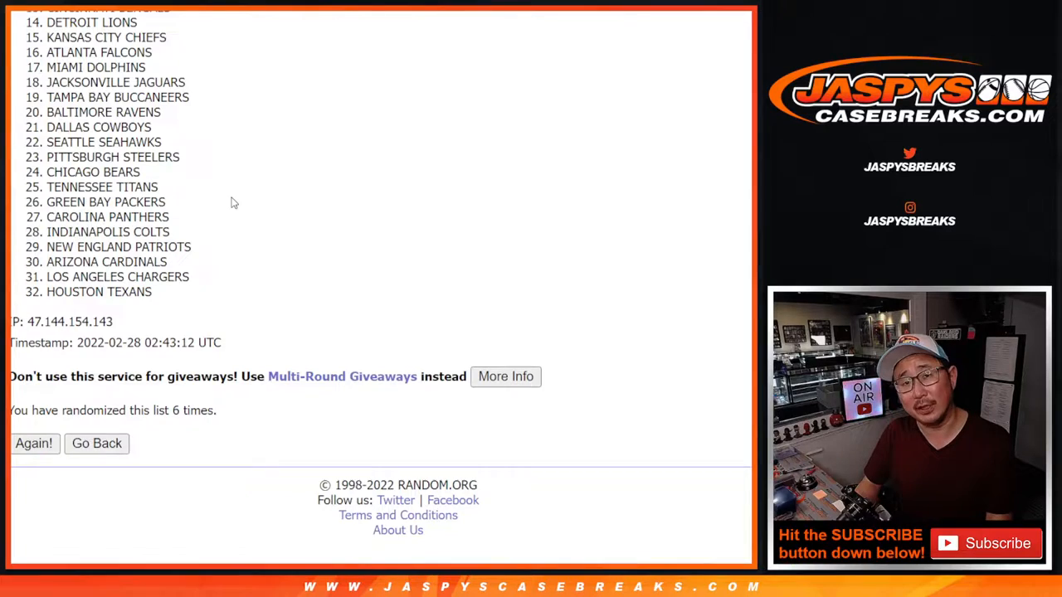
{"action": "left_click", "coordinate": [34, 444]}
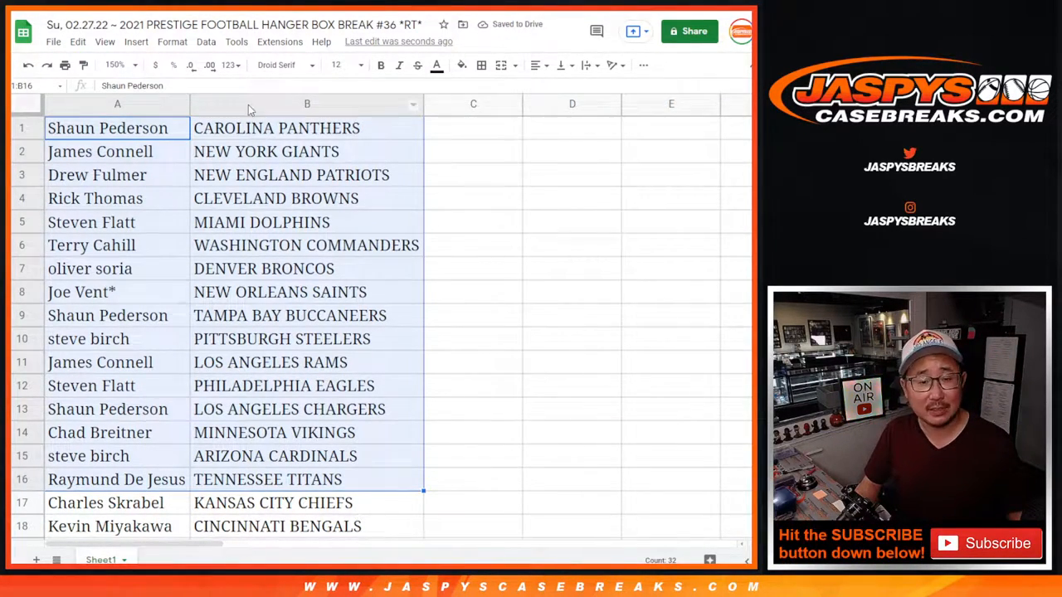
Scroll through the 32 name–team pairs and set the sheet zoom to 85%.
{"action": "scroll", "scroll_direction": "down", "scroll_amount": 3}
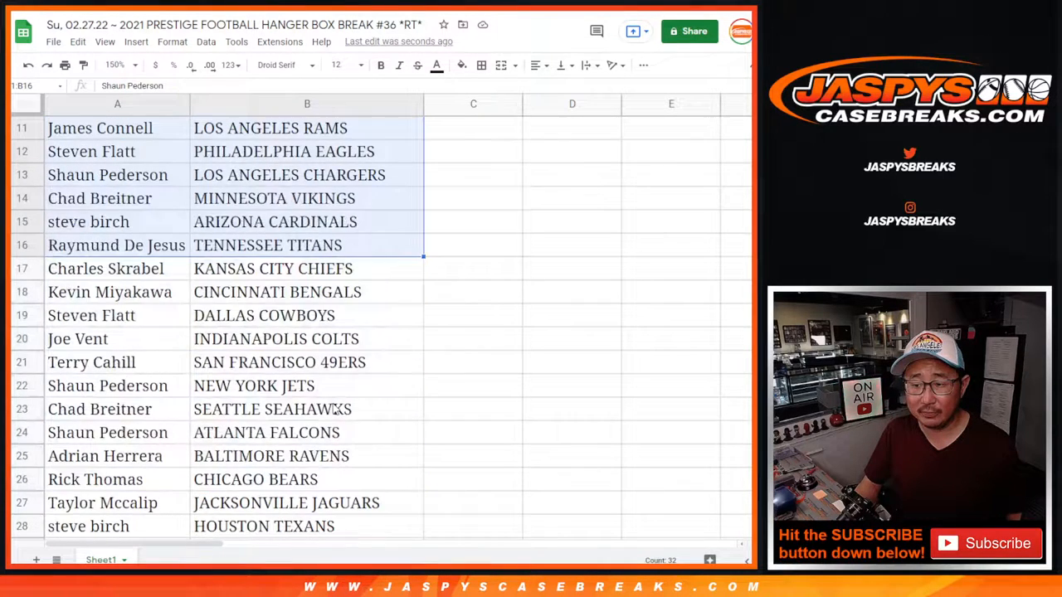
{"action": "scroll", "scroll_direction": "down", "scroll_amount": 3}
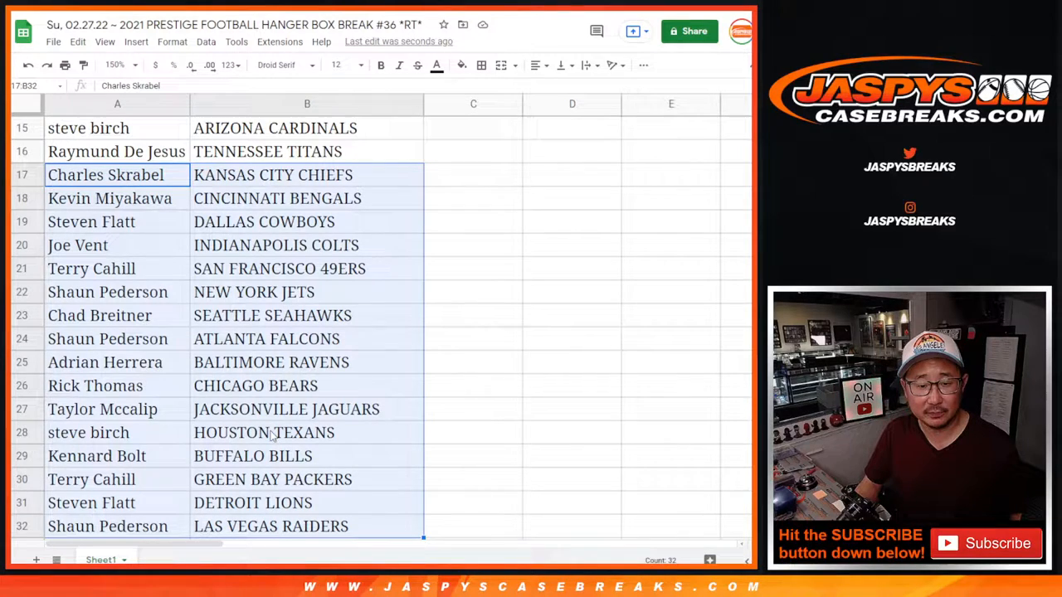
{"action": "left_click", "coordinate": [126, 64]}
{"action": "type", "text": "85"}
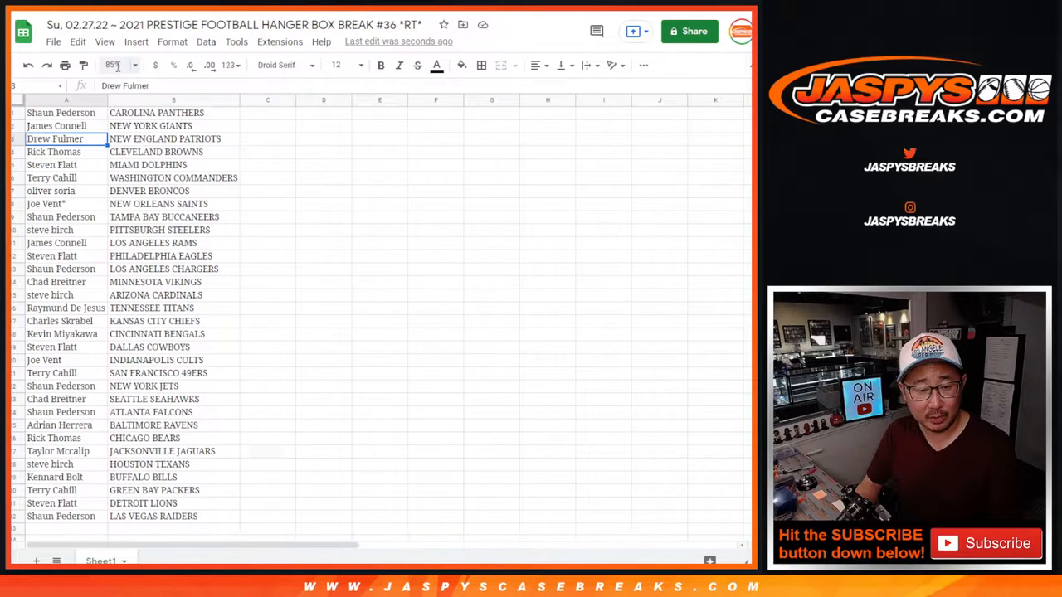
Sort the sheet A to Z by team and print it with the workbook title.
{"action": "right_click", "coordinate": [174, 101]}
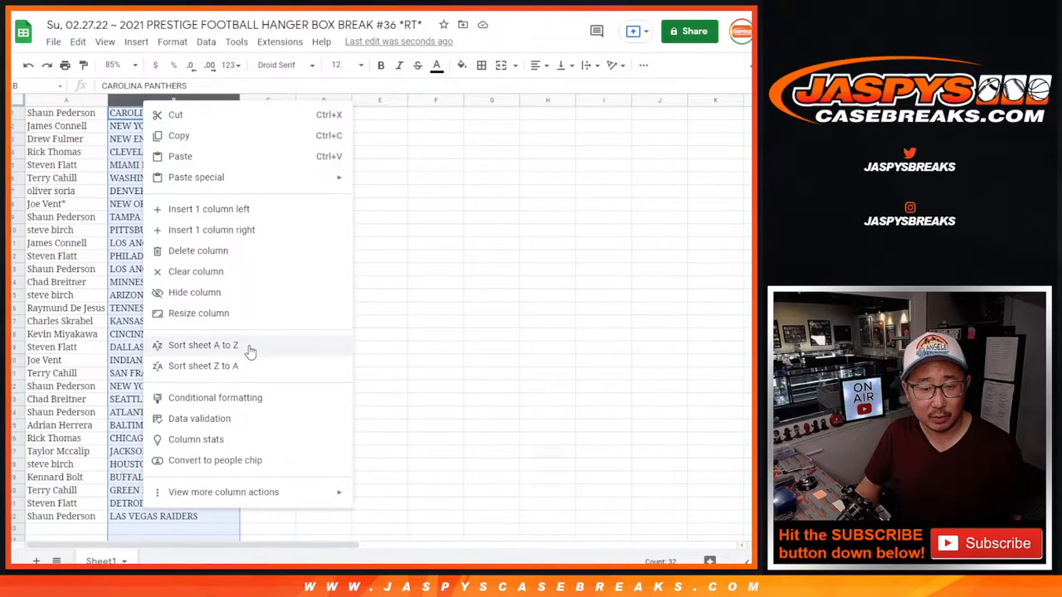
{"action": "left_click", "coordinate": [203, 345]}
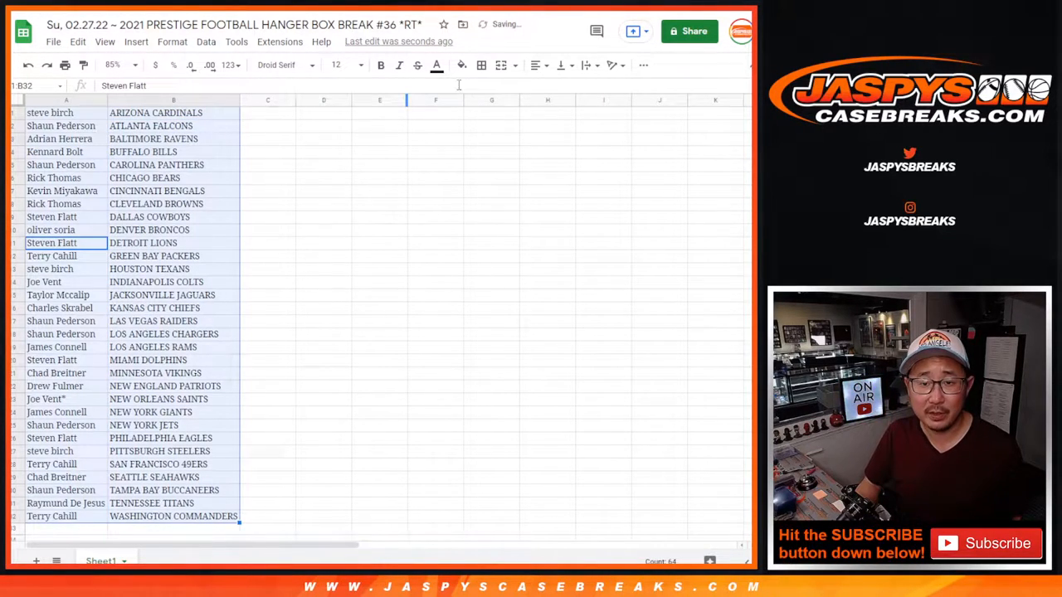
{"action": "left_click", "coordinate": [481, 65]}
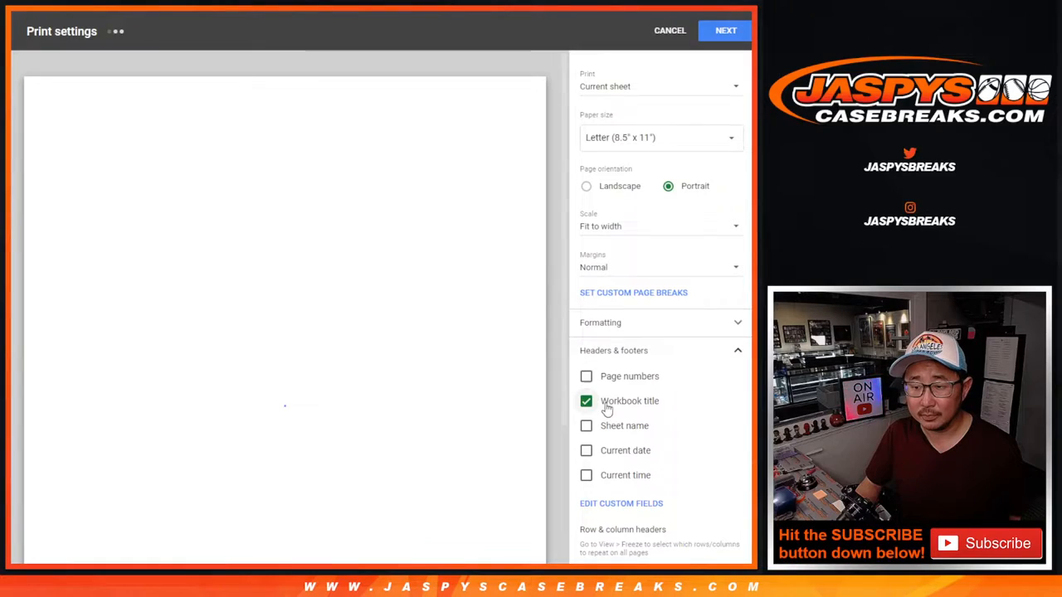
{"action": "left_click", "coordinate": [724, 30]}
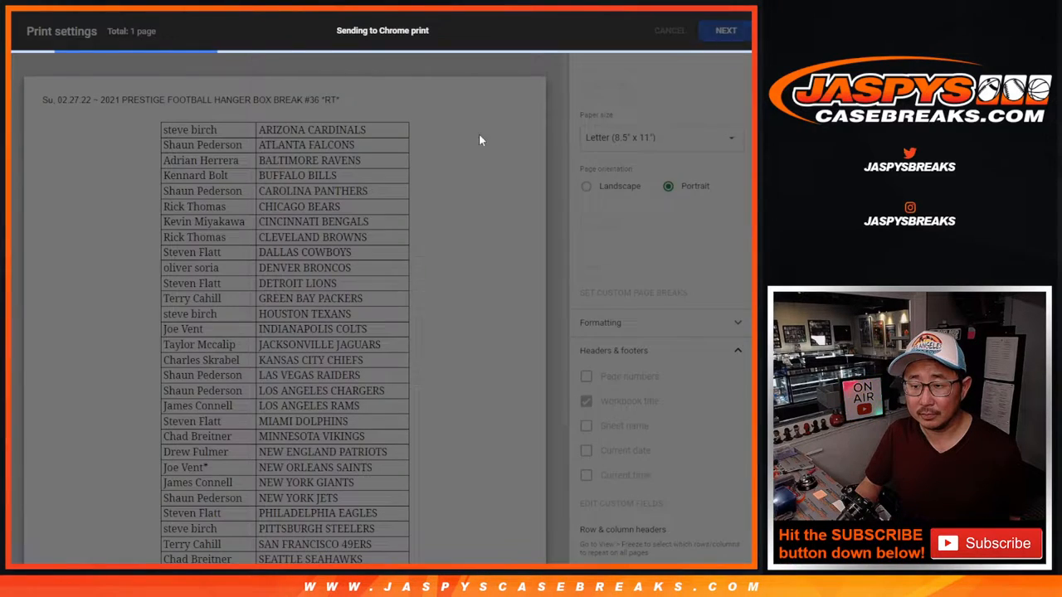
{"action": "left_click", "coordinate": [725, 30]}
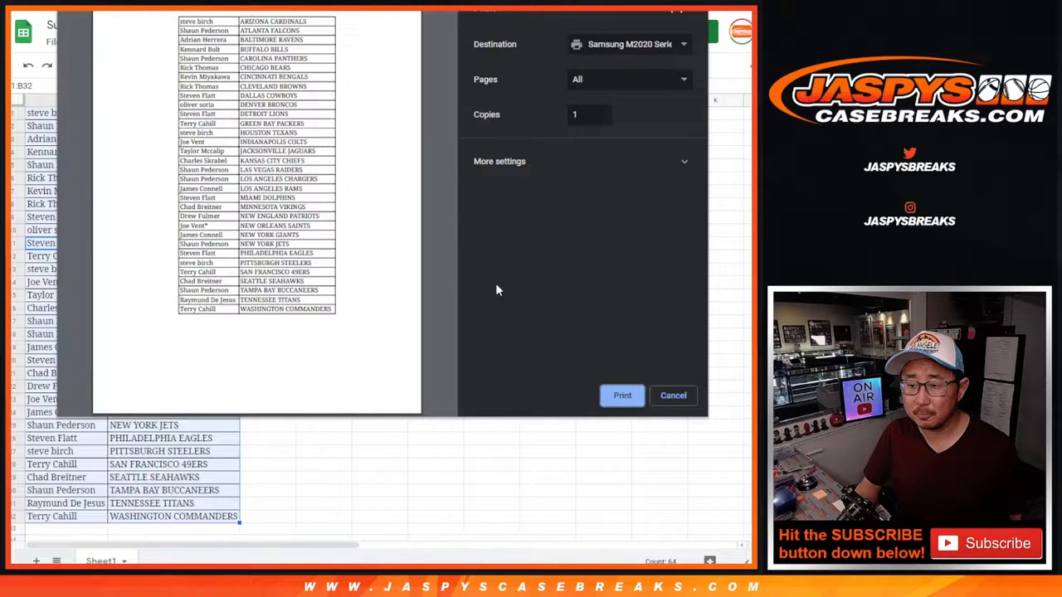
{"action": "mouse_move", "coordinate": [588, 327]}
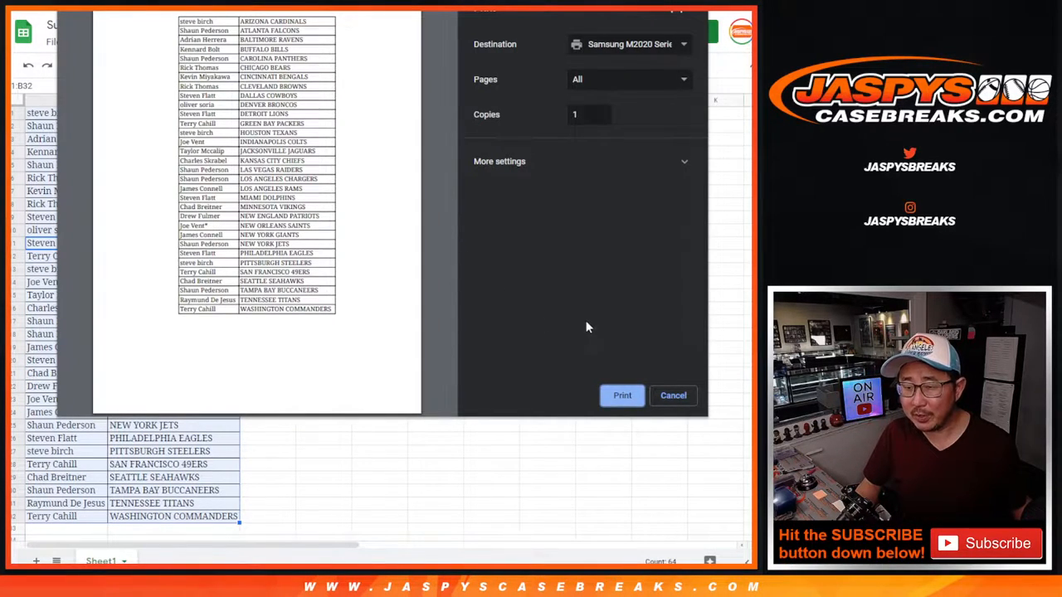
{"action": "left_click", "coordinate": [672, 395]}
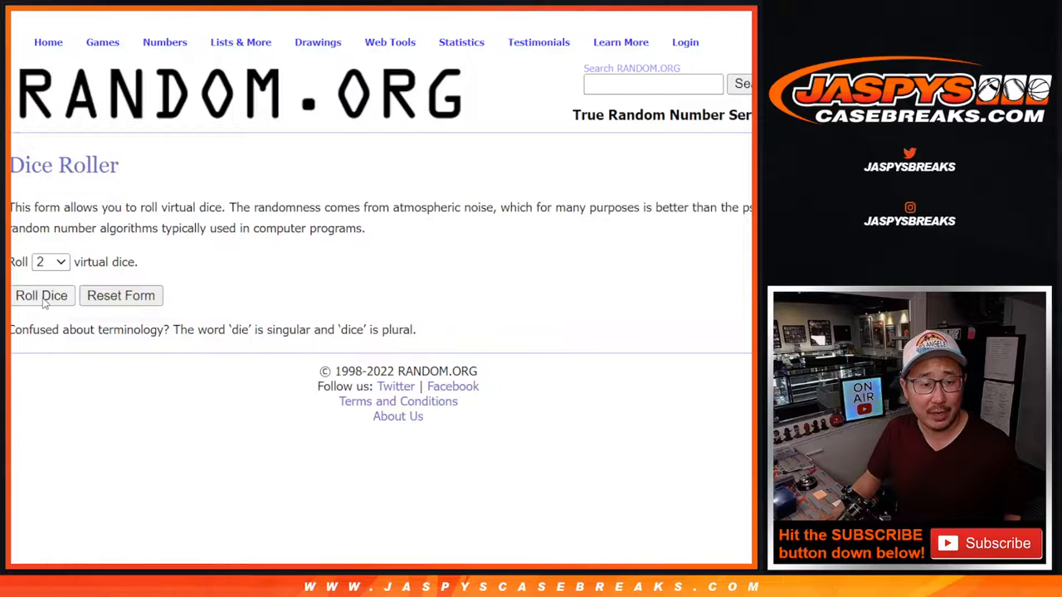
Load the sorted names into List Randomizer, randomize them, and shuffle once more.
{"action": "left_click", "coordinate": [41, 295]}
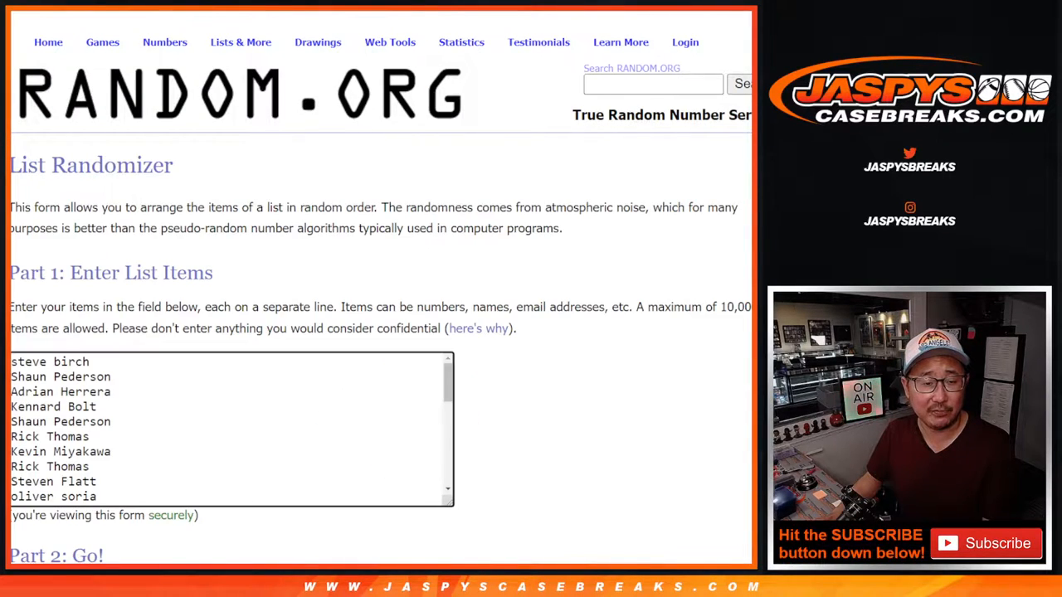
{"action": "scroll", "scroll_direction": "down", "scroll_amount": 3}
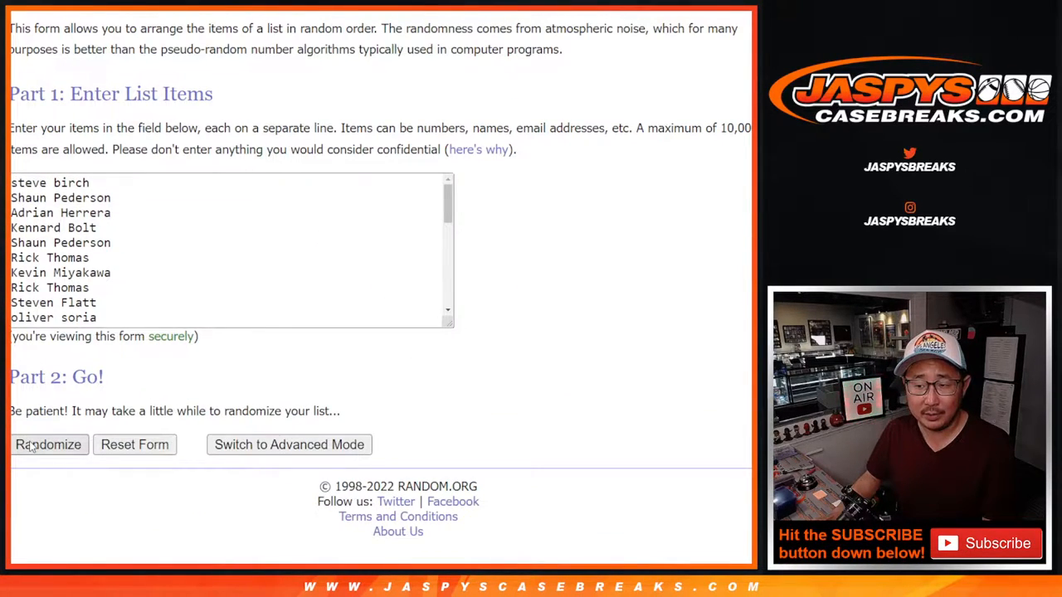
{"action": "left_click", "coordinate": [48, 444]}
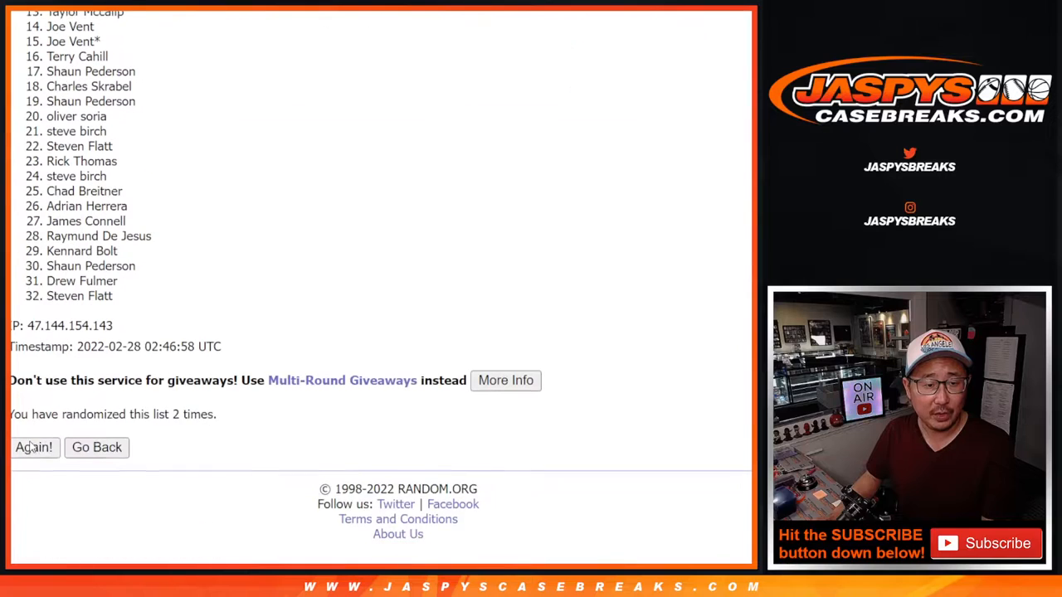
{"action": "left_click", "coordinate": [34, 447]}
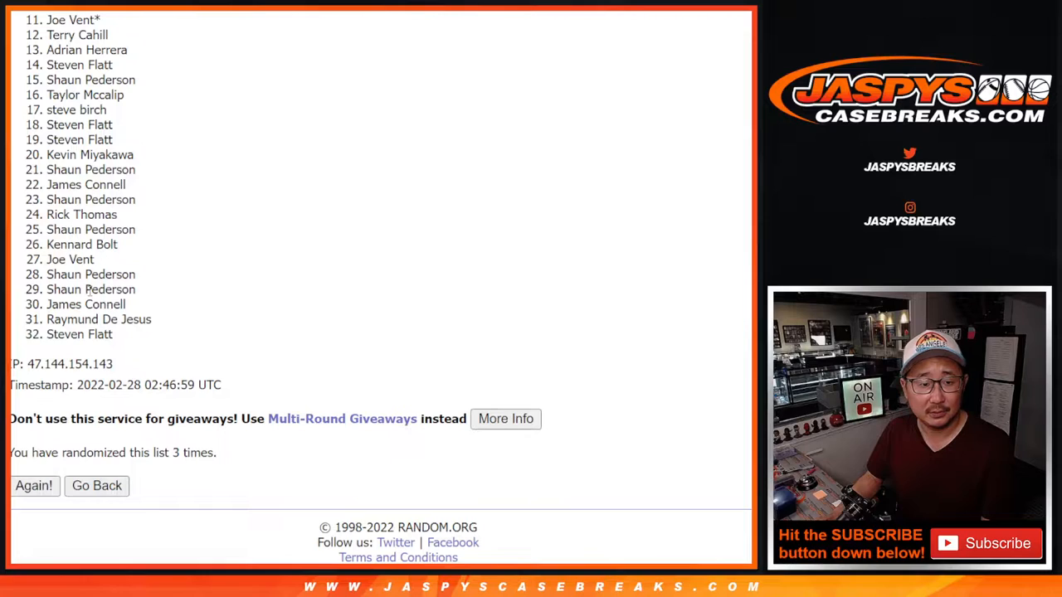
{"action": "mouse_move", "coordinate": [721, 286]}
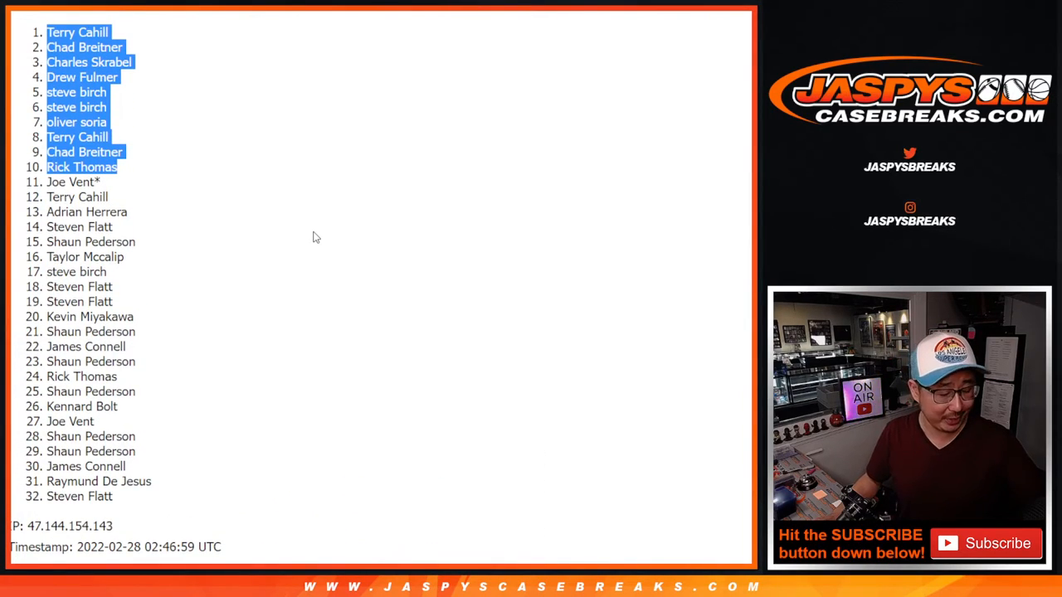
{"action": "mouse_move", "coordinate": [372, 41]}
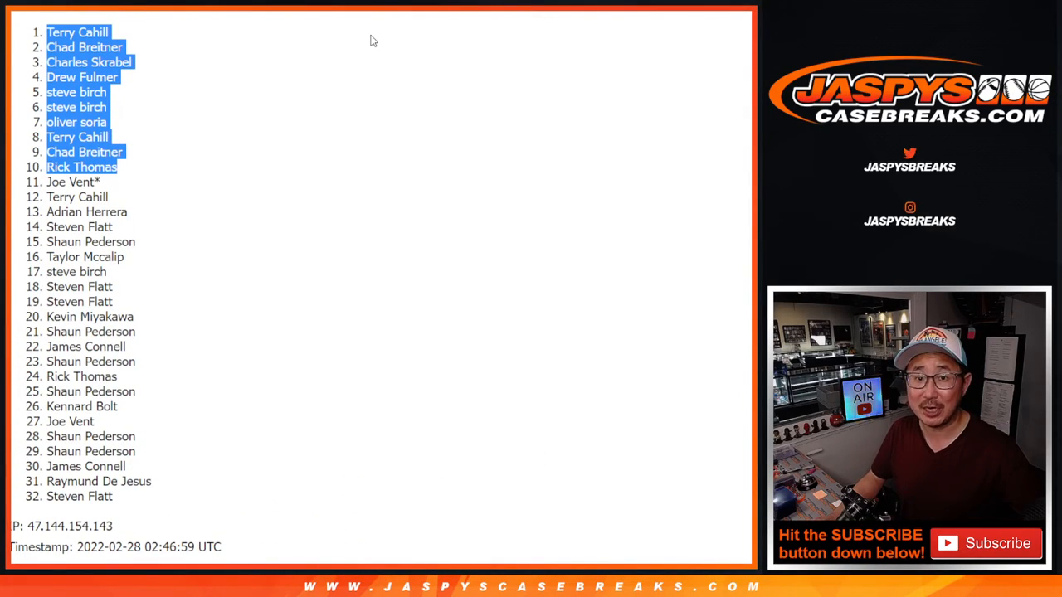